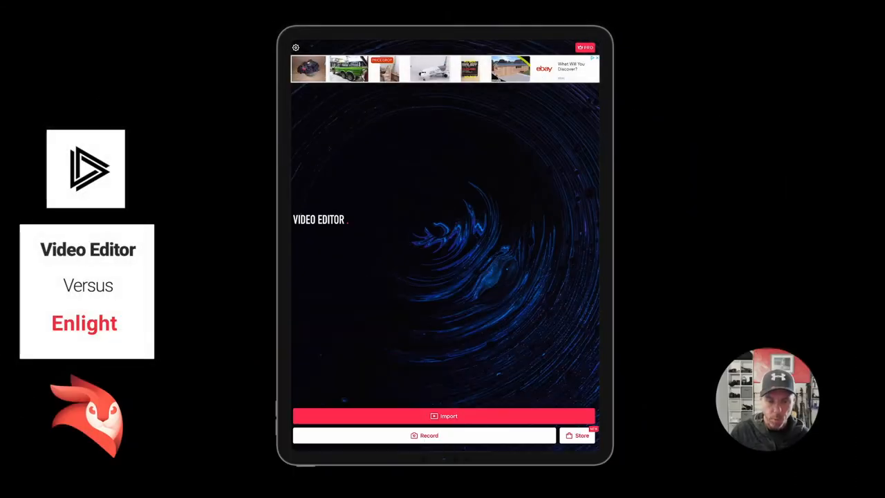
Go to the Settings page via the gear icon on the home screen
left_click(296, 47)
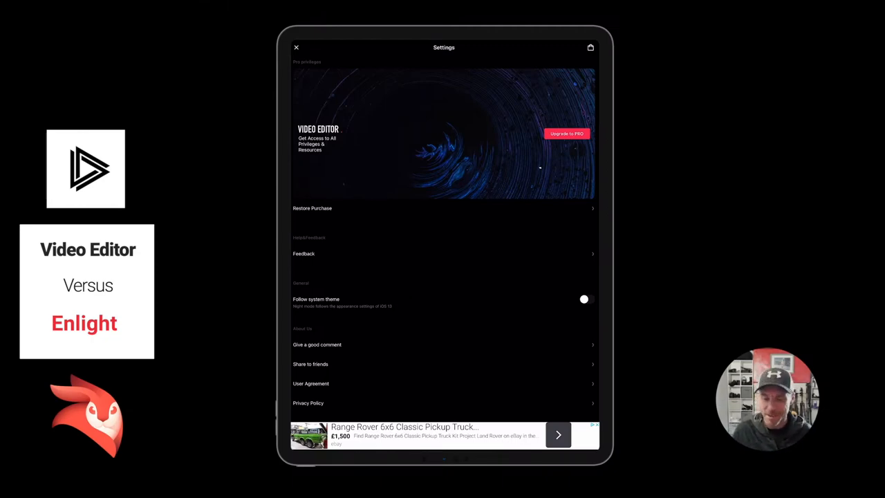
View the Upgrade to PRO subscription pricing, then close it back to the start screen
left_click(567, 133)
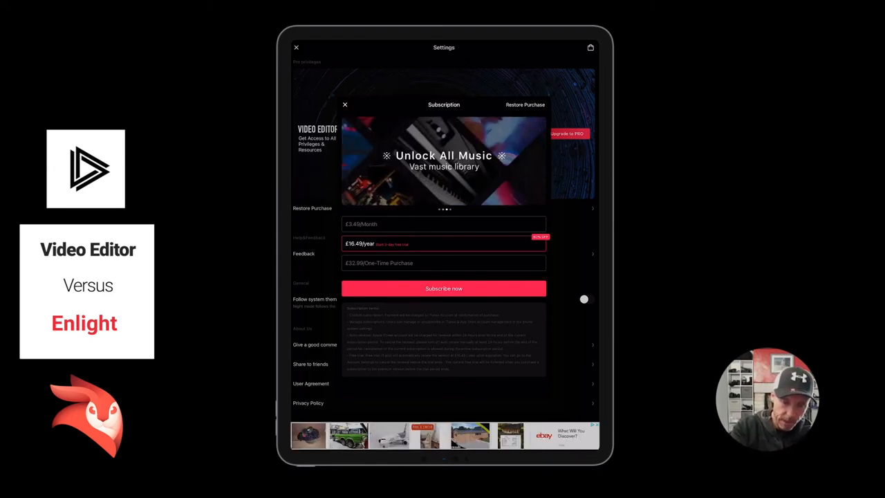
left_click(345, 105)
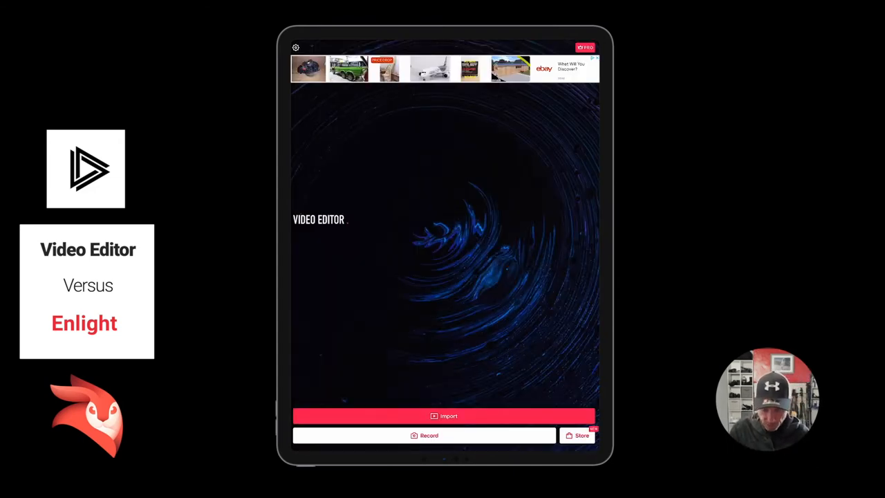
Import the lighthouse video from Camera Roll onto a new project timeline
left_click(444, 415)
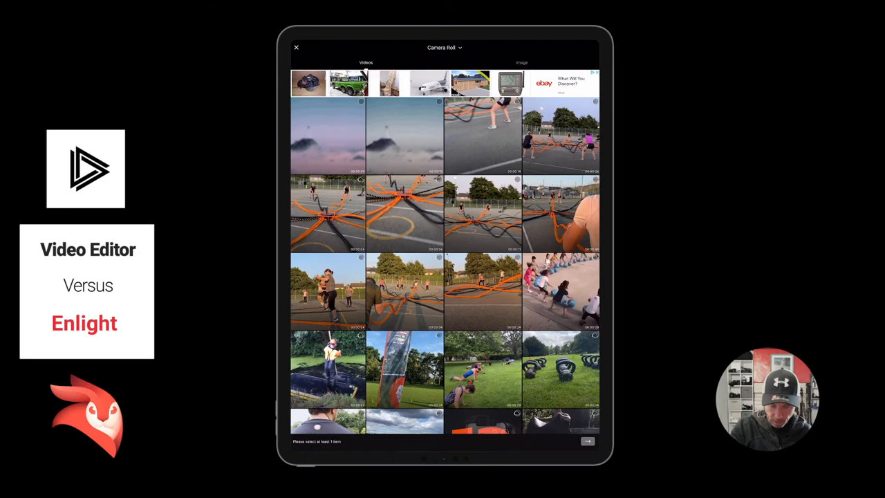
left_click(404, 135)
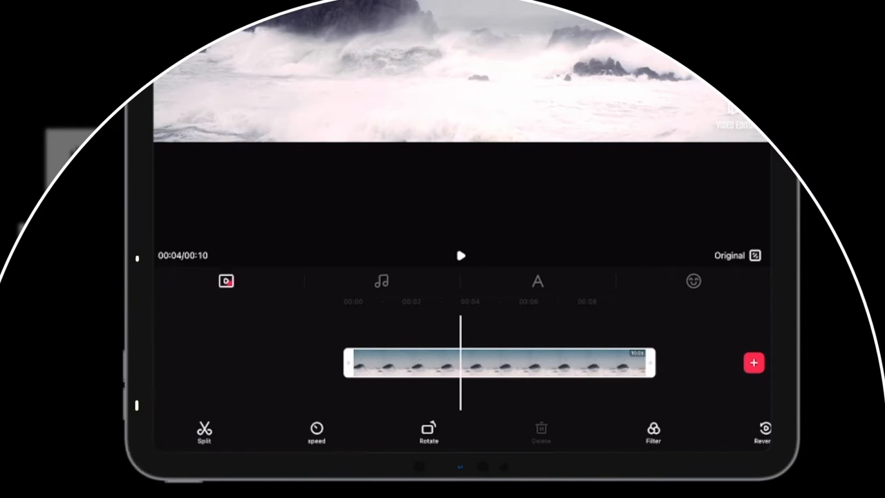
Browse the iTunes Library, built-in Music and the Store without adding a song
left_click(227, 280)
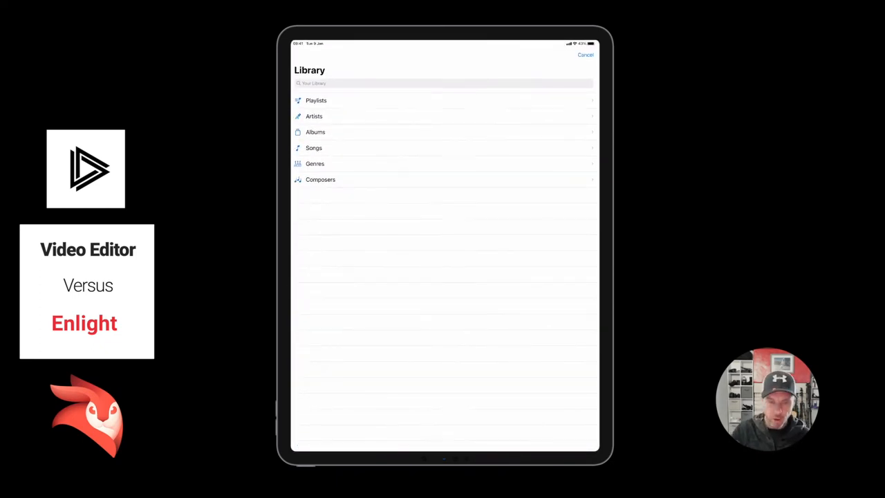
left_click(585, 56)
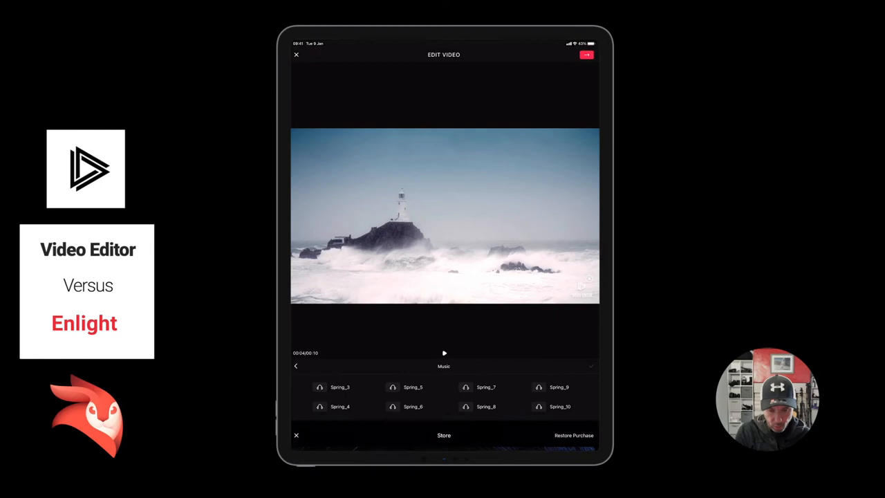
left_click(444, 435)
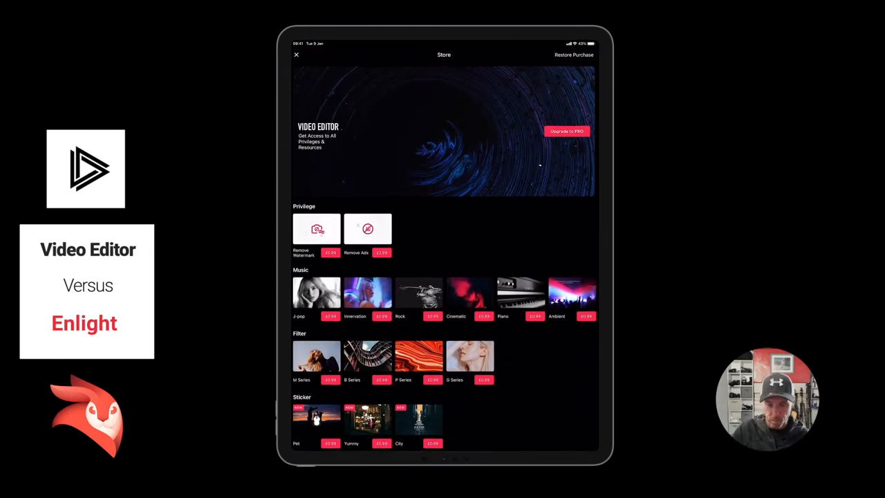
left_click(296, 55)
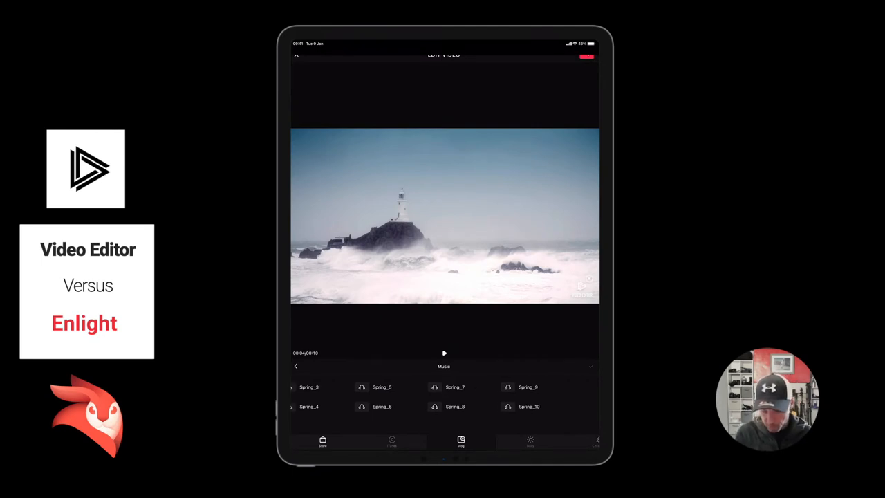
left_click(530, 441)
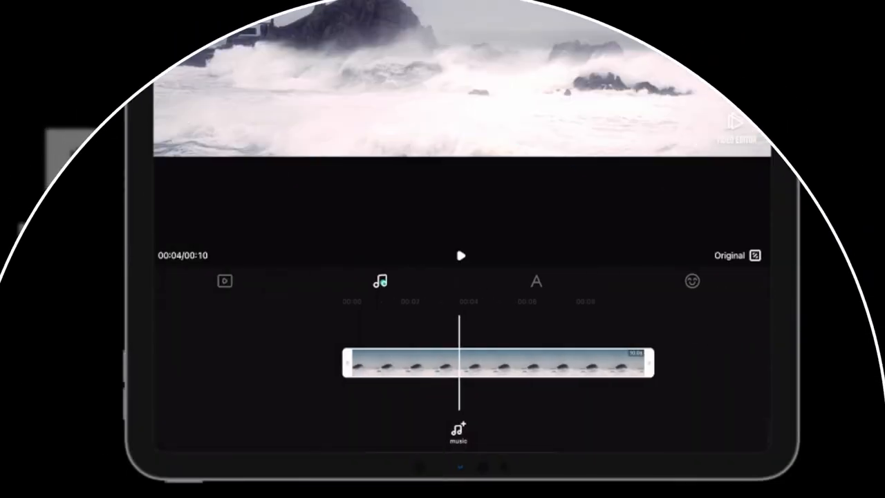
left_click(536, 281)
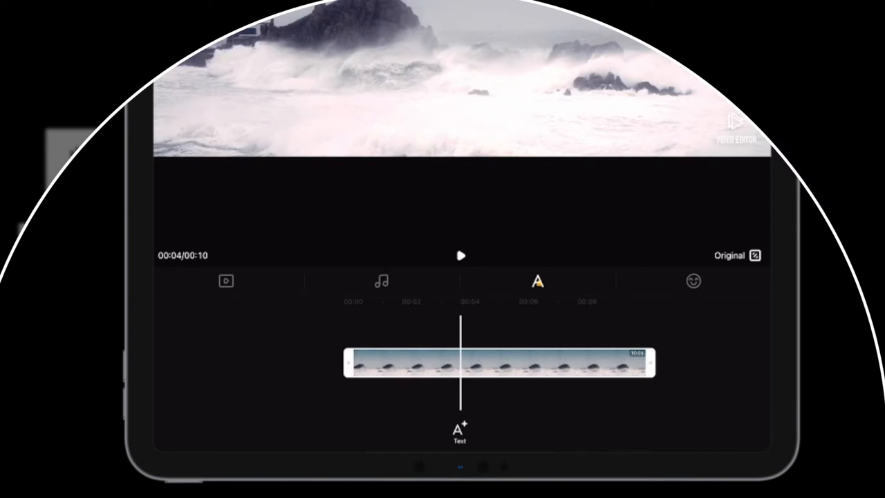
left_click(459, 429)
type("Waves")
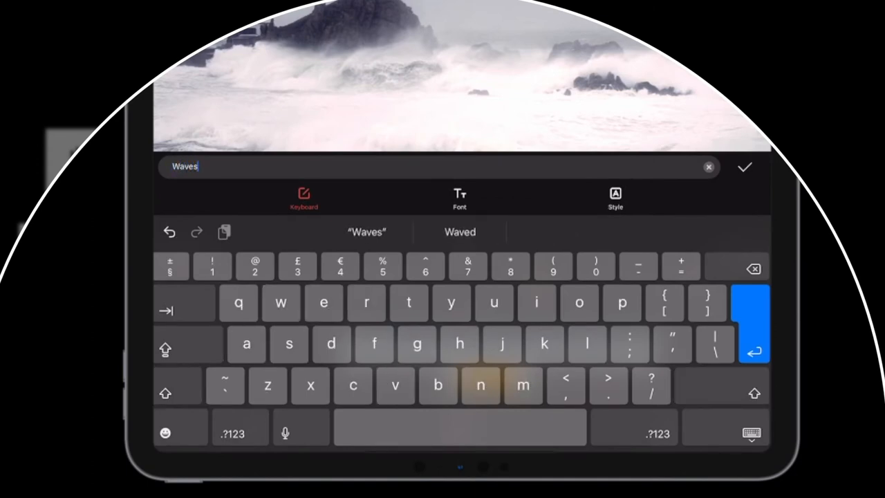
left_click(744, 165)
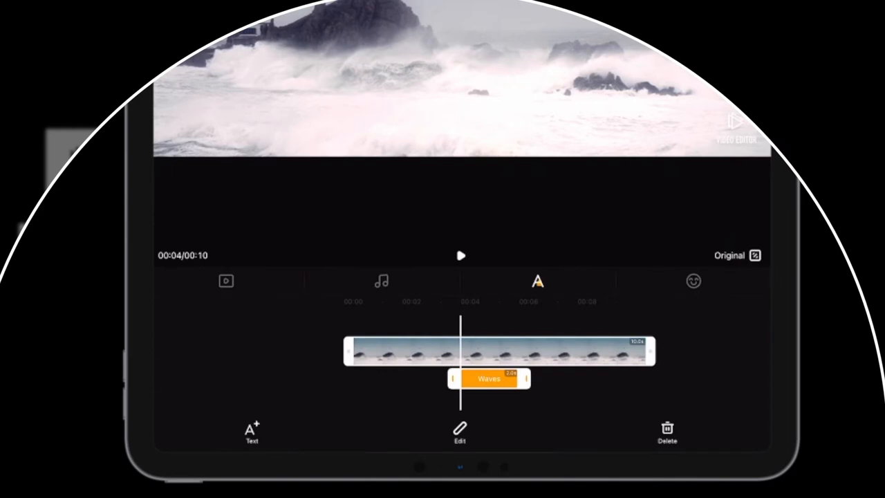
left_click(459, 429)
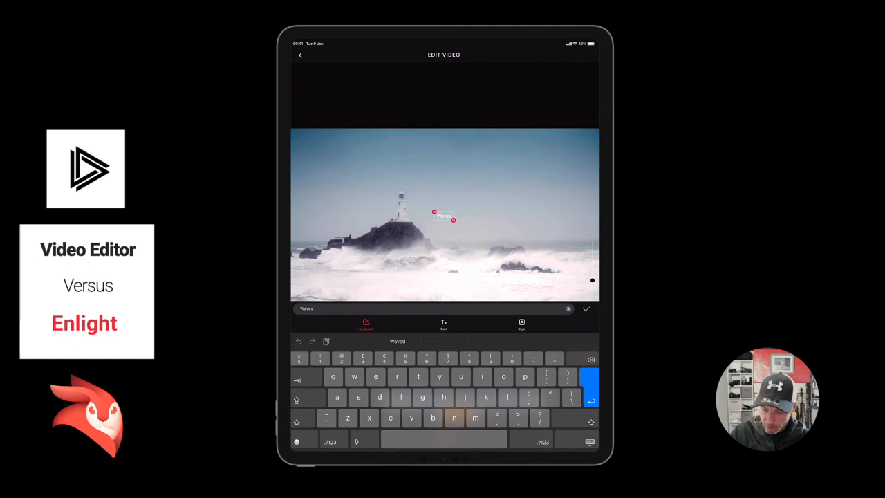
left_click(586, 308)
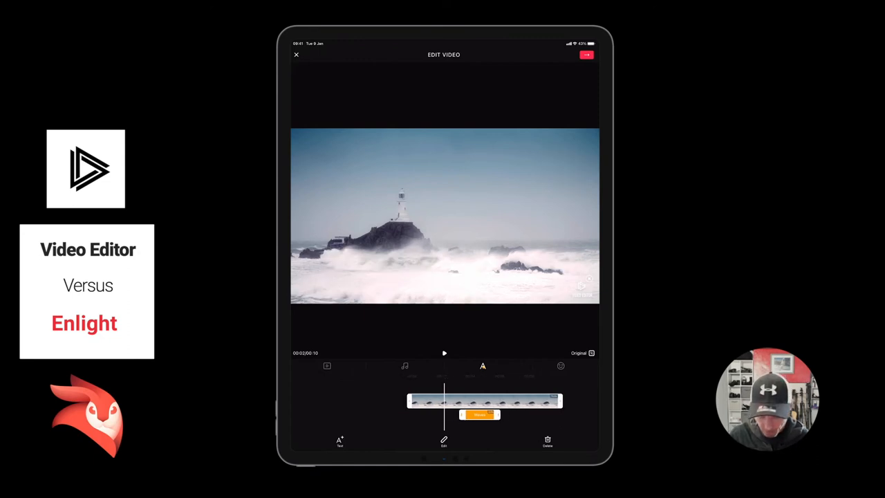
left_click(445, 352)
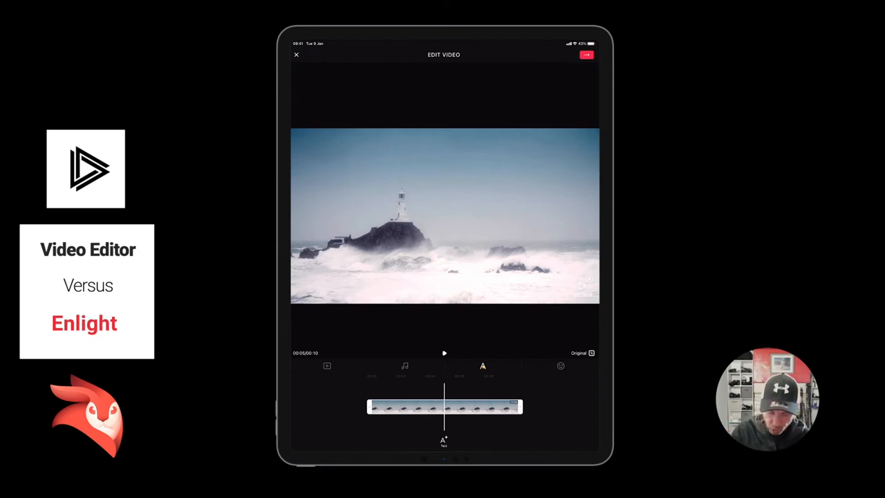
Add Above Clouds as background music and extend it to the clip's end
left_click(404, 365)
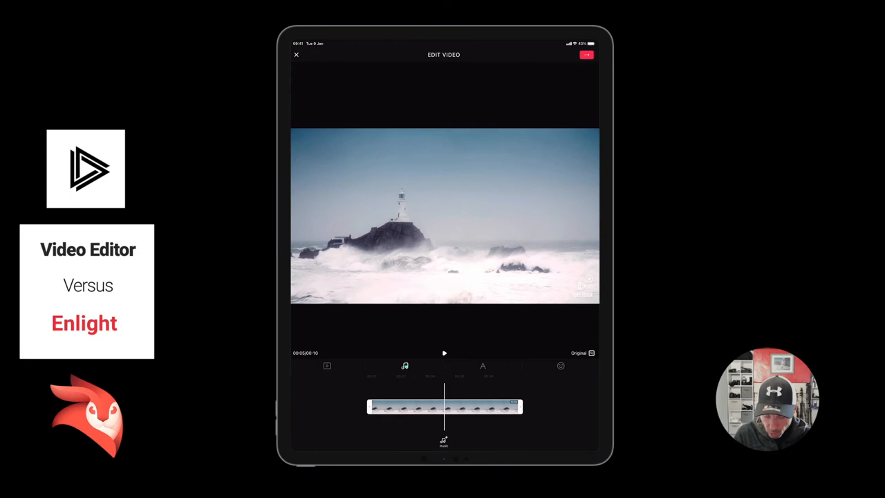
left_click(404, 365)
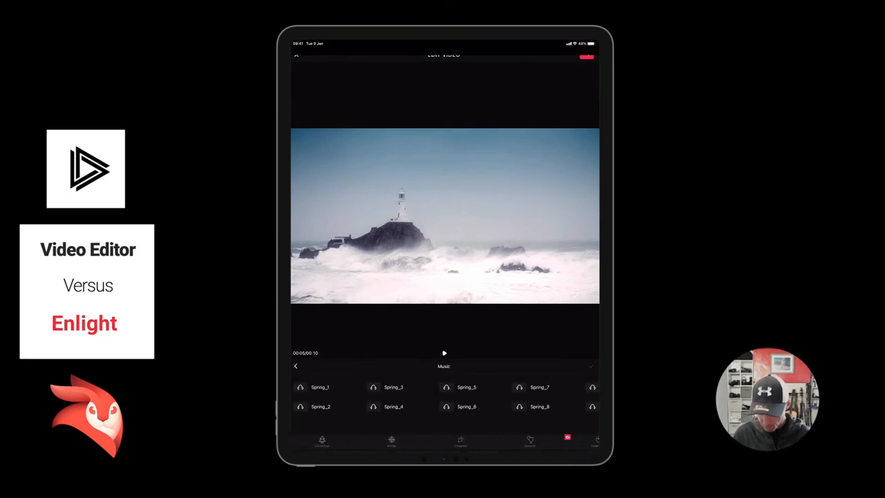
left_click(528, 441)
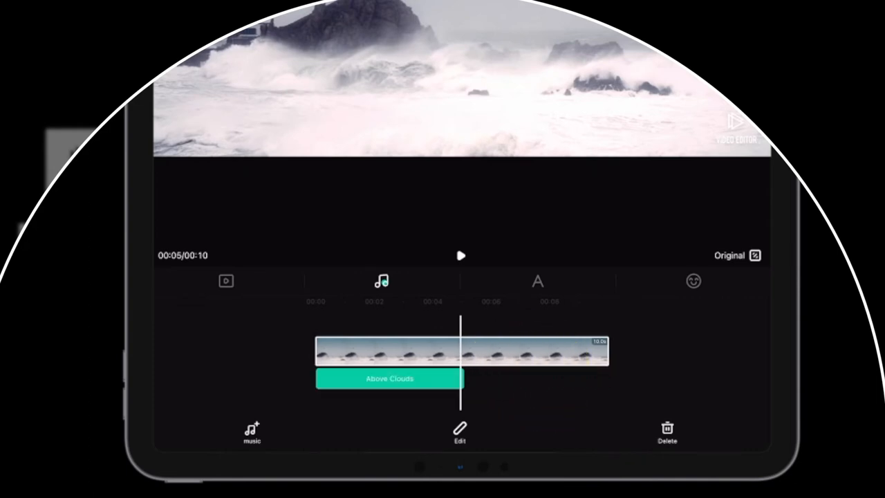
left_click(390, 379)
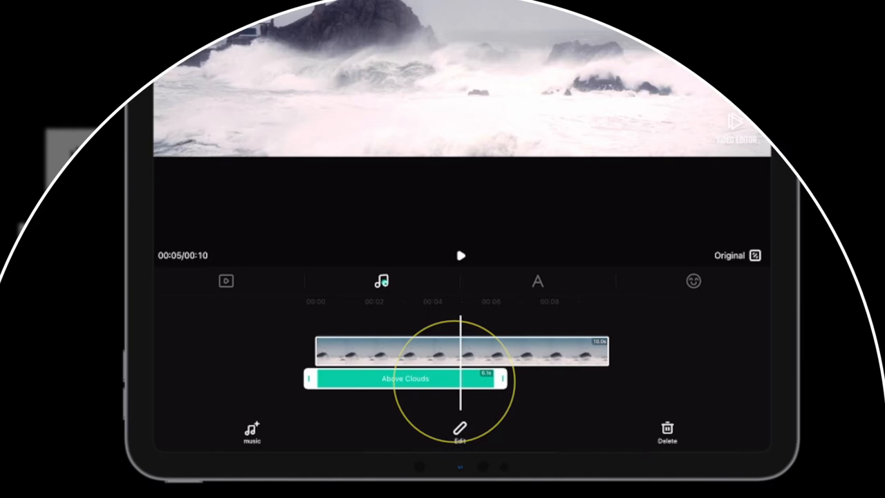
left_click_drag(501, 379, 611, 379)
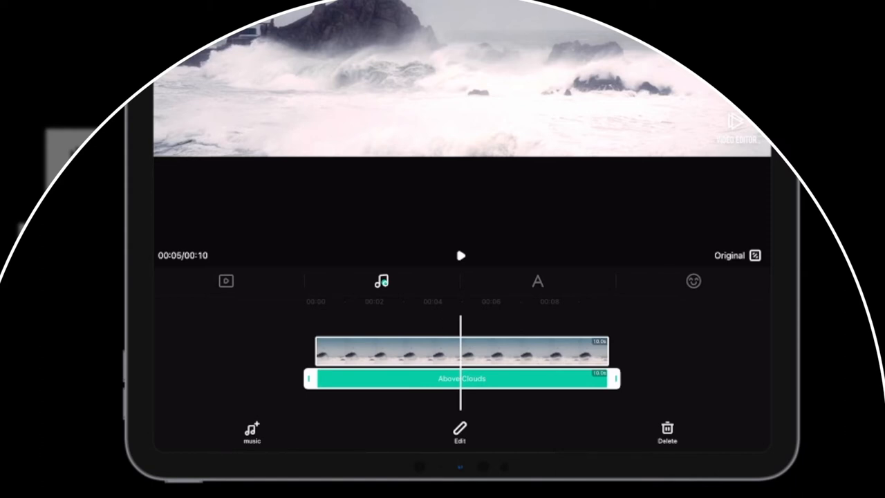
Enable Fade in and Fade out on the Above Clouds track in Edit Track
left_click(459, 431)
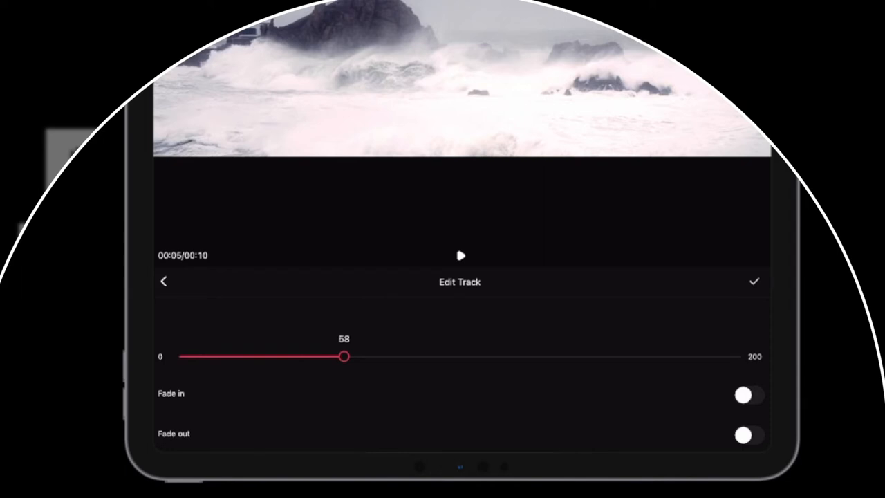
left_click(744, 395)
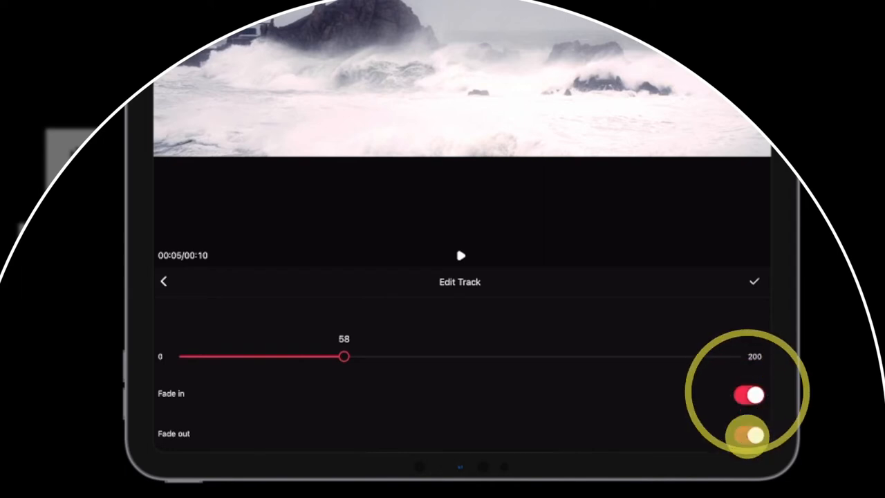
left_click(749, 434)
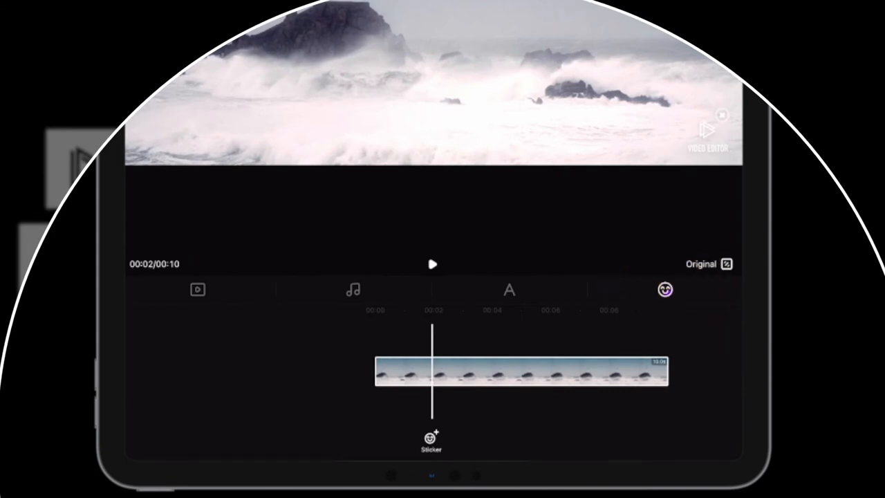
Place a YouTube logo sticker at the lower right of the seascape
left_click(432, 436)
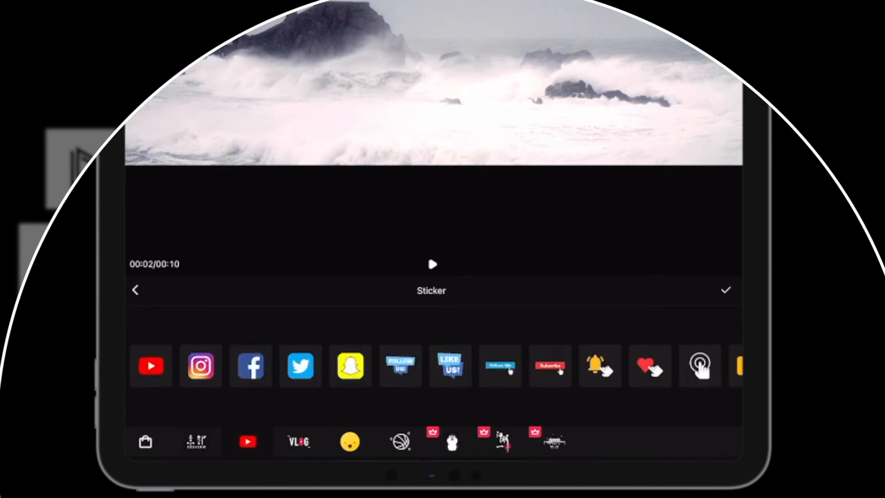
left_click(151, 365)
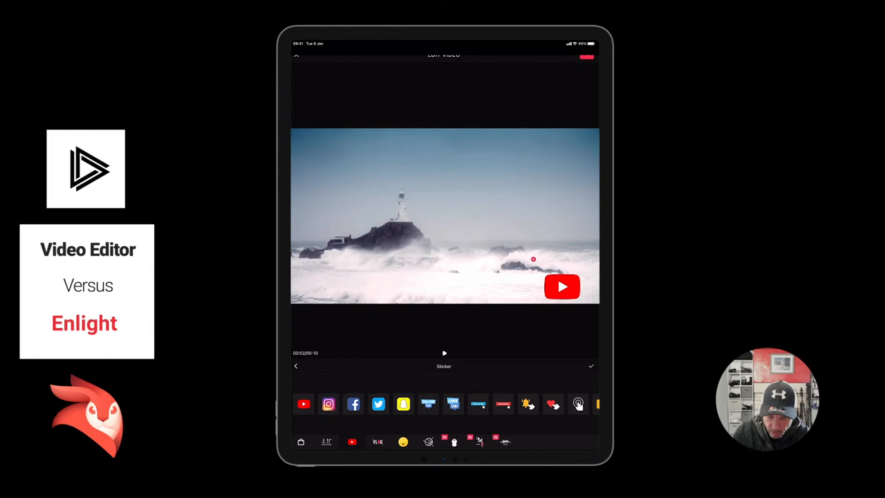
left_click(591, 365)
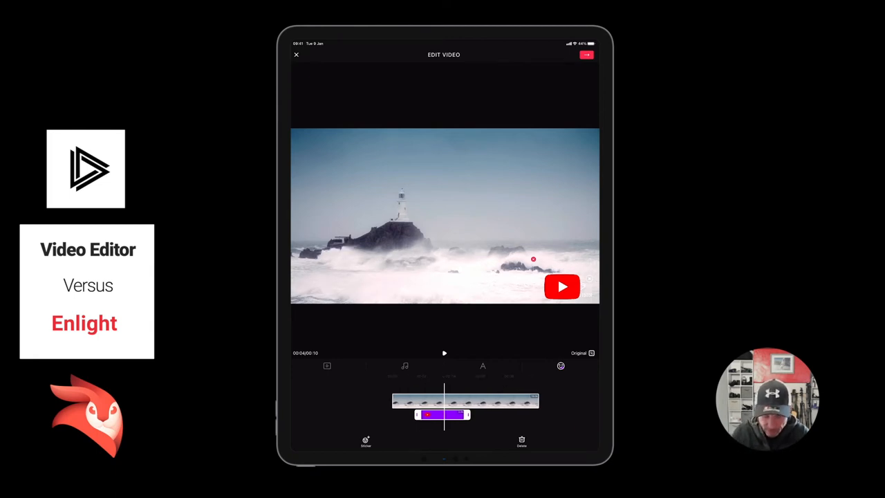
Add a Facebook logo sticker, nudge it right, then delete it again
left_click(365, 441)
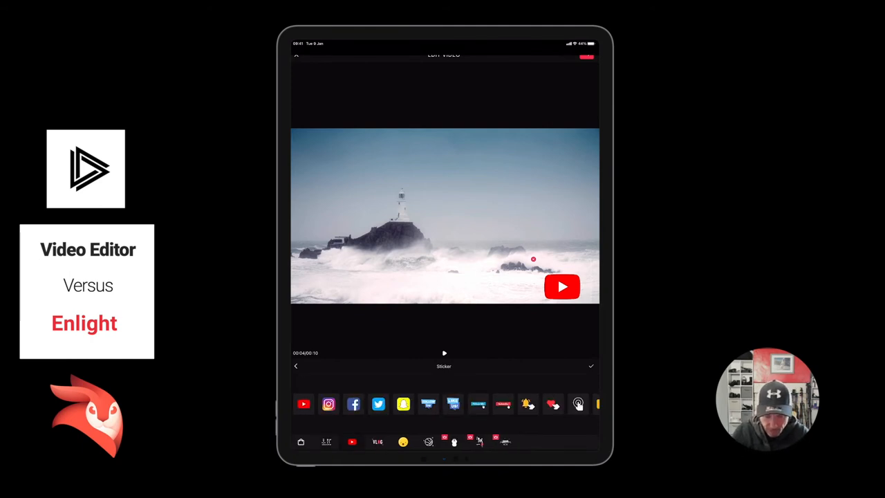
left_click(354, 403)
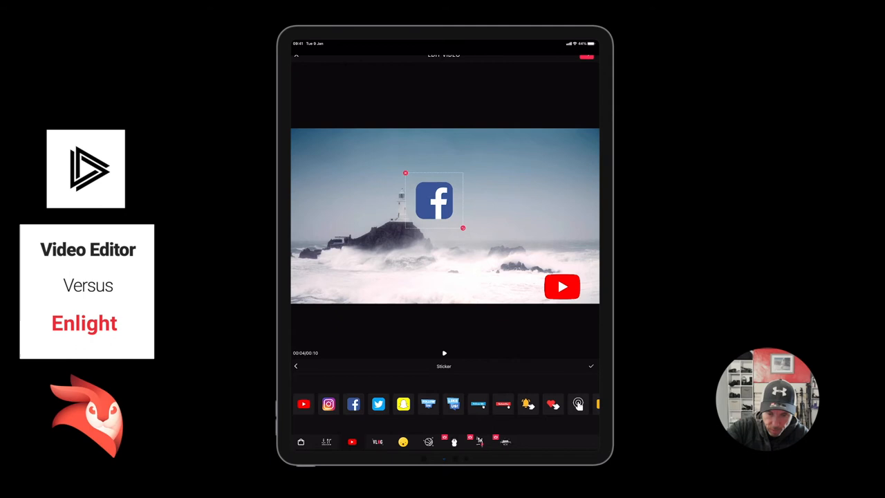
left_click_drag(434, 201, 442, 193)
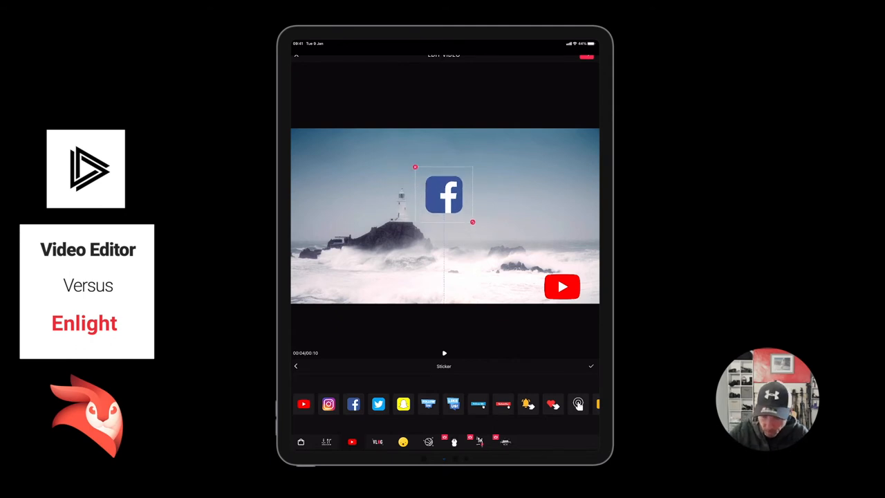
left_click(592, 365)
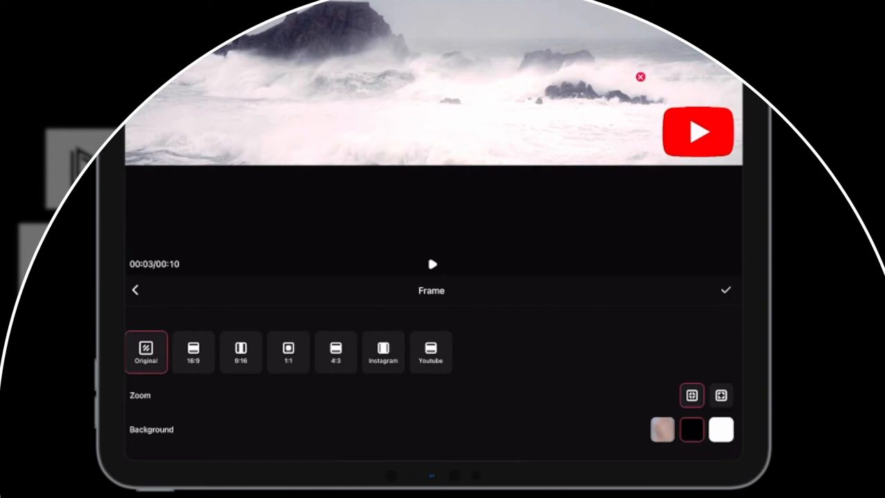
left_click(383, 353)
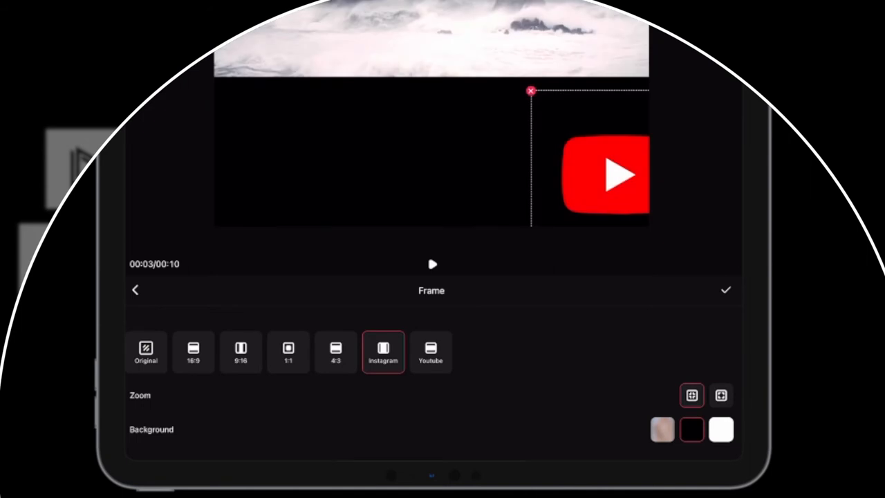
left_click(430, 353)
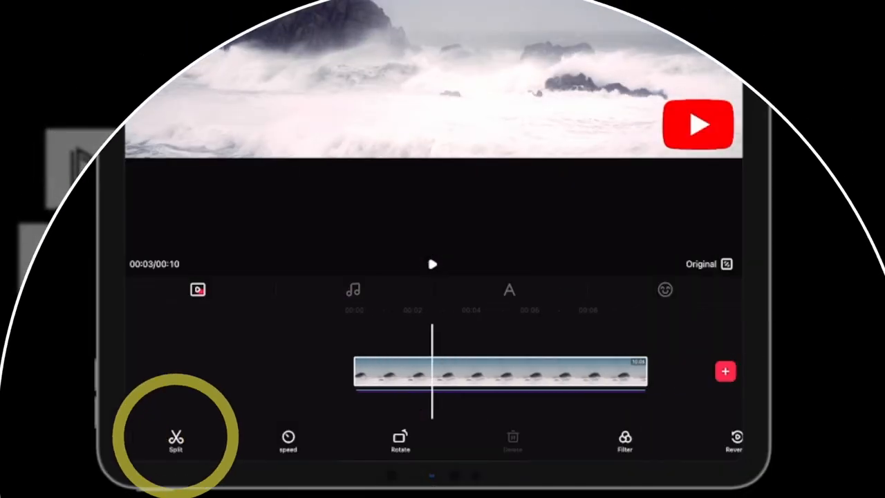
Split the clip and join the parts with a 1.3-second Black transition
left_click(176, 441)
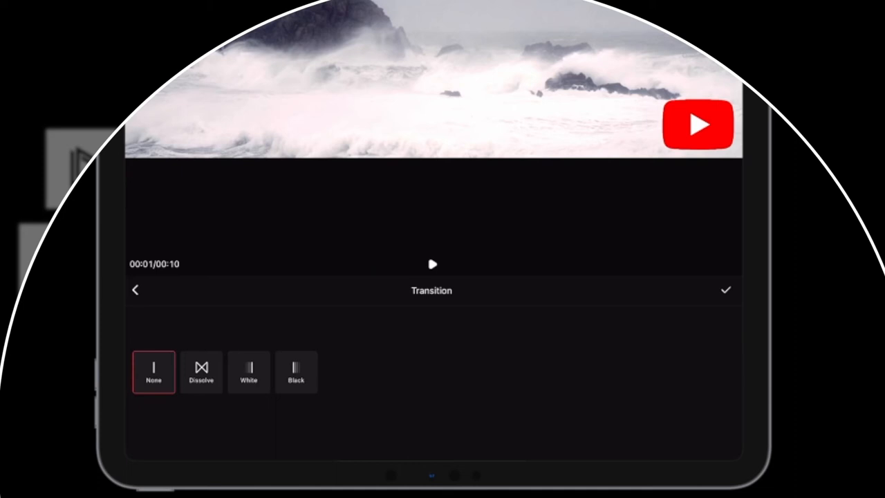
left_click(725, 290)
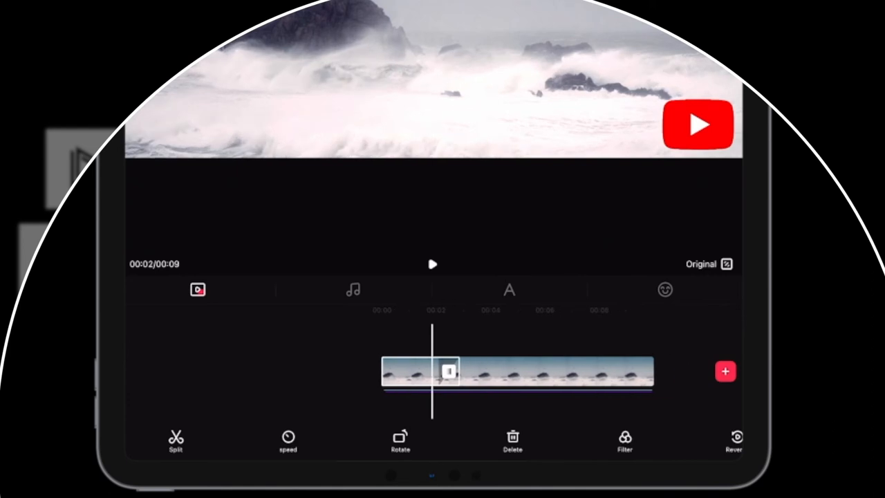
left_click(431, 263)
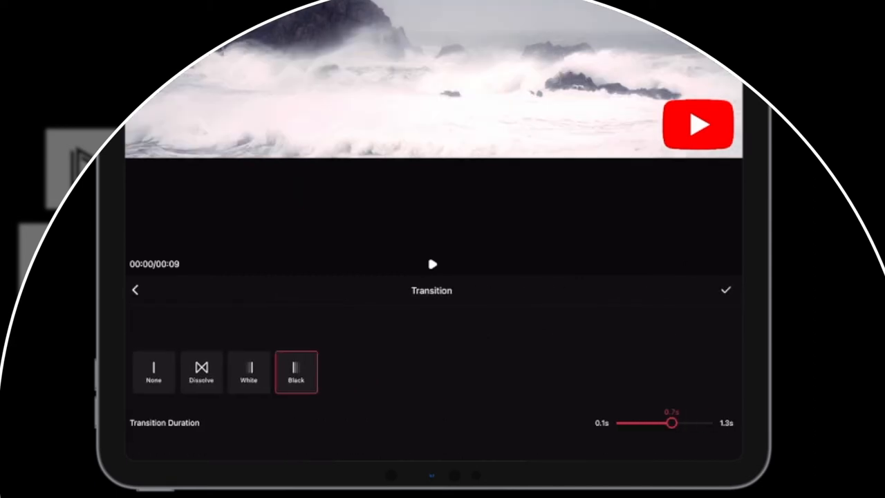
left_click_drag(672, 423, 708, 423)
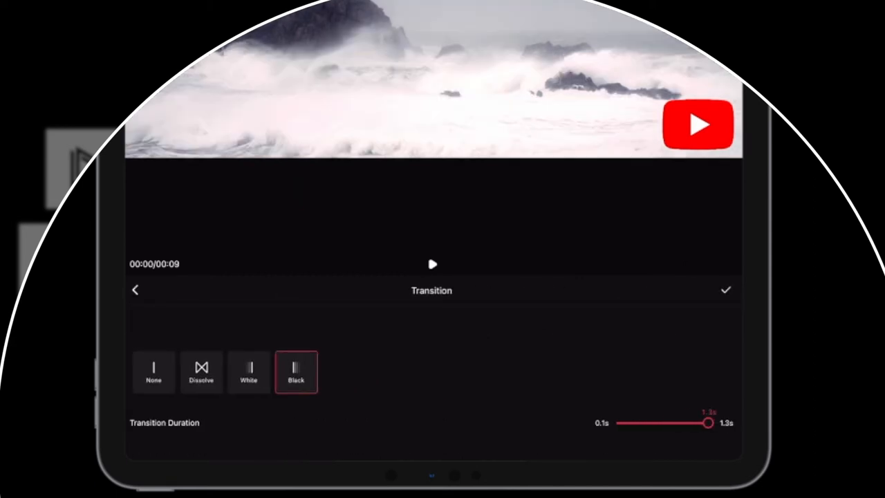
left_click(724, 290)
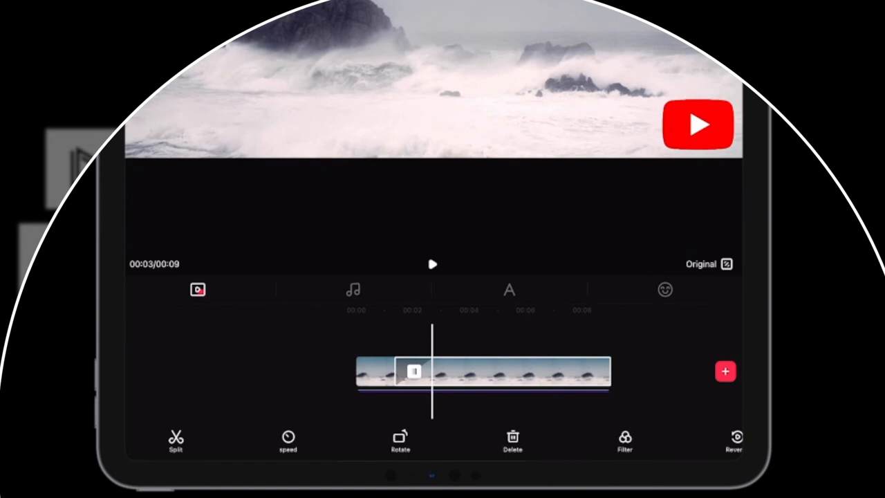
left_click(287, 441)
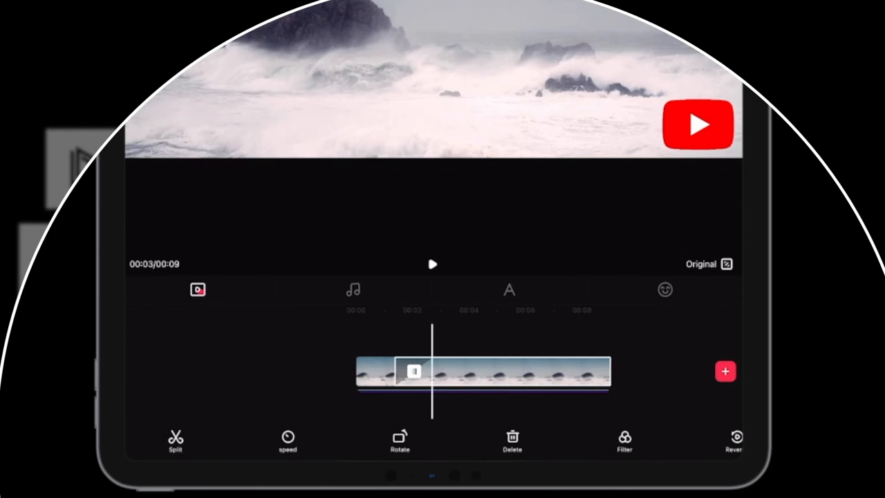
left_click(622, 441)
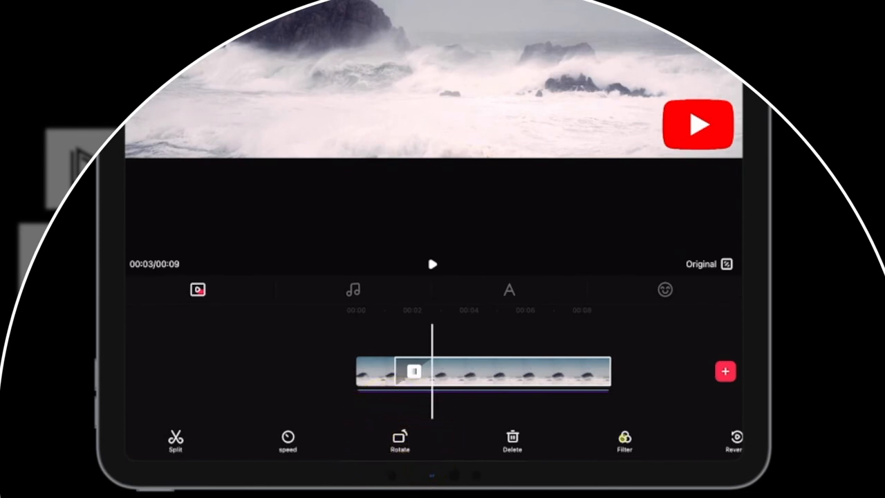
Preview the L1, L2, L3 and S1 filters on the seascape clip
left_click(623, 441)
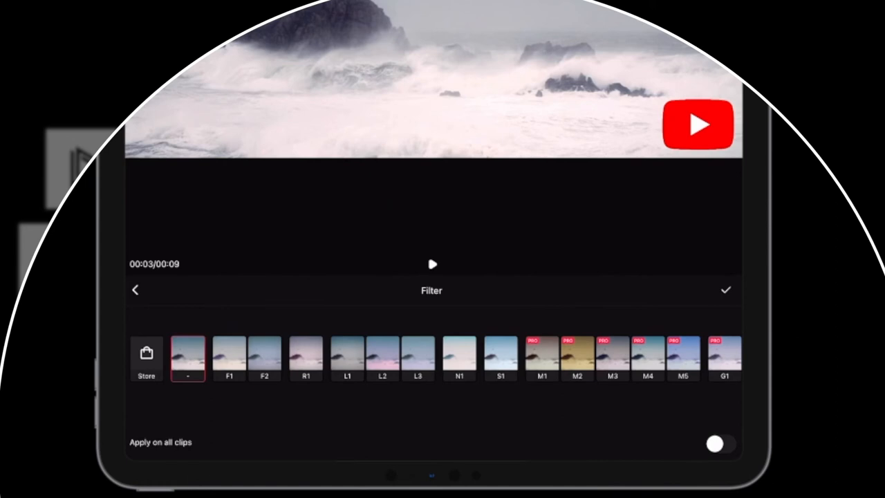
left_click(347, 357)
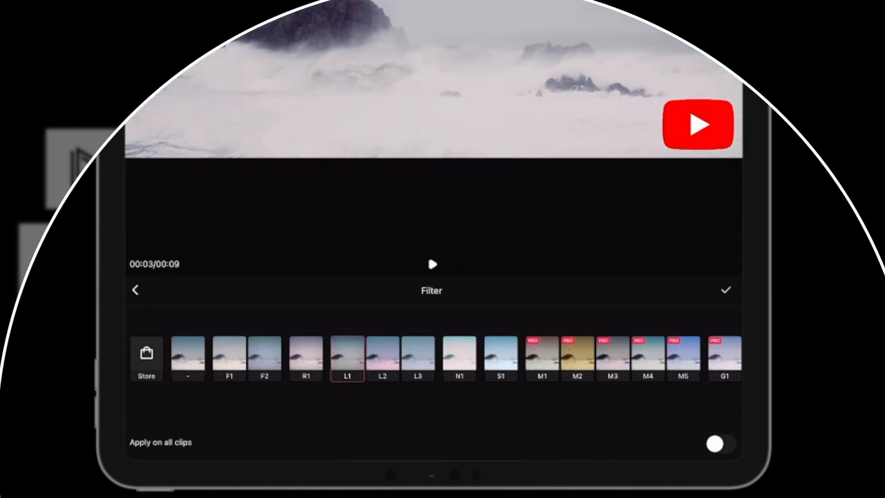
left_click(381, 356)
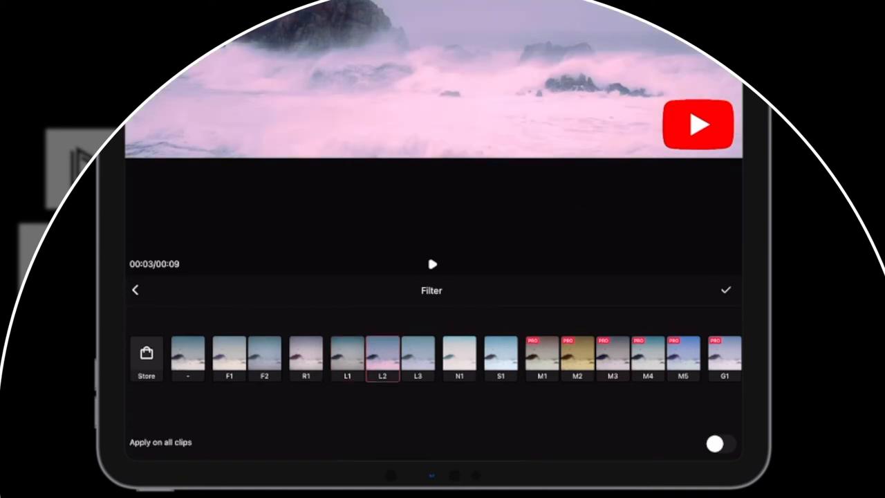
left_click(418, 356)
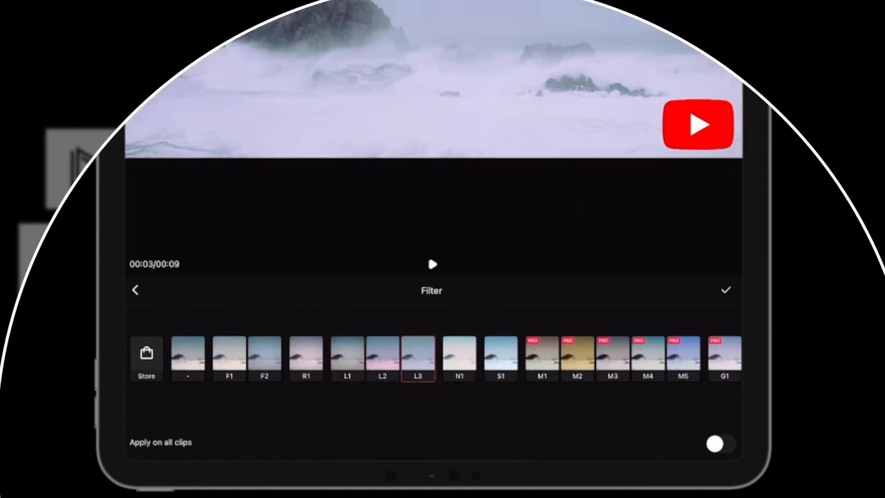
left_click(500, 357)
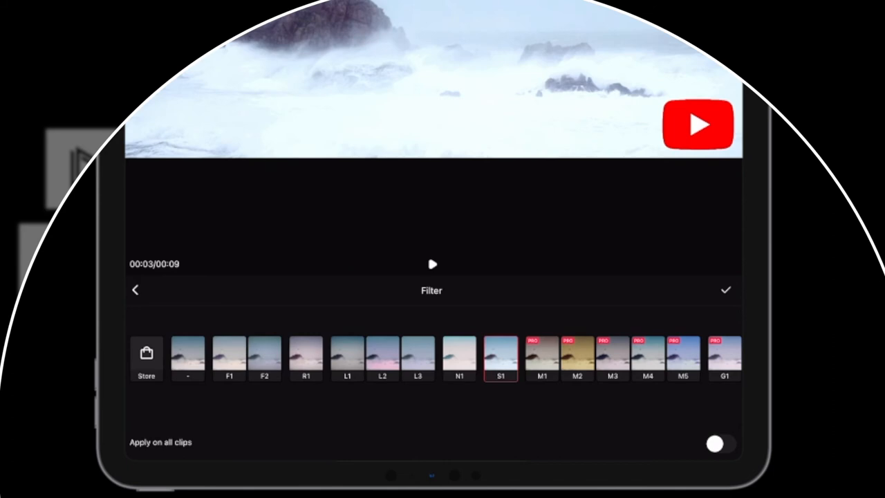
left_click(347, 357)
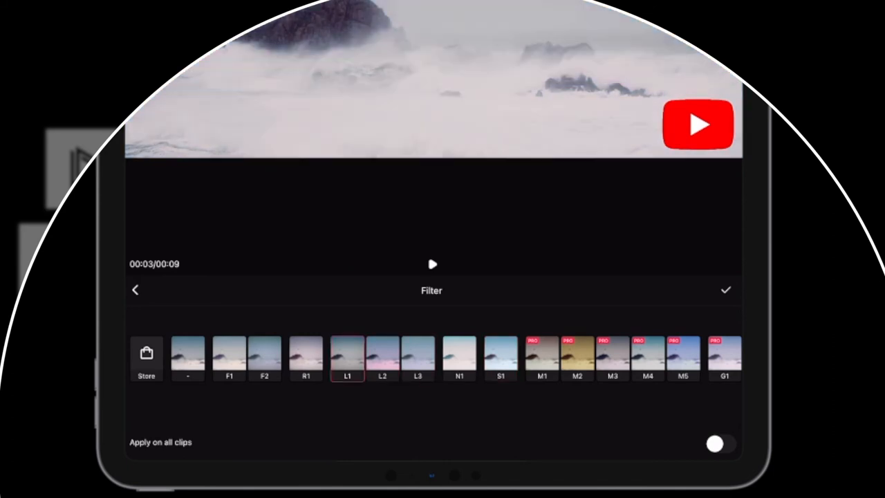
Choose the R1 filter with Apply on all clips enabled and confirm
left_click(305, 357)
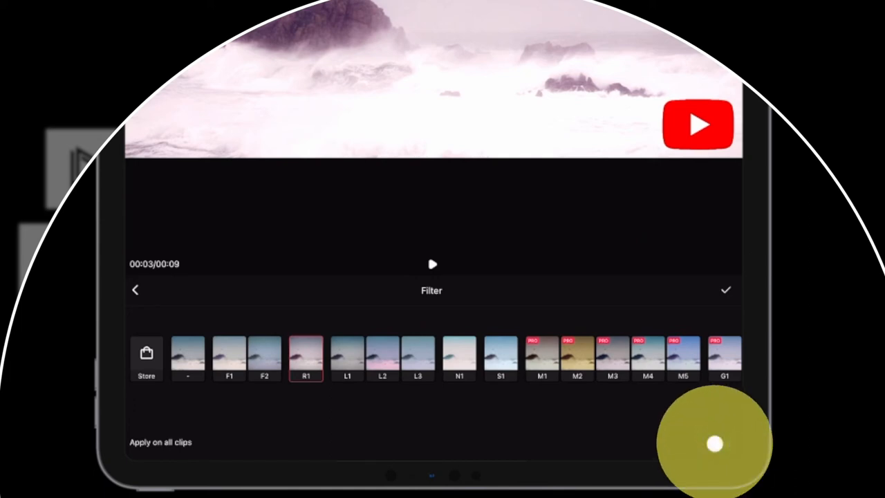
left_click(721, 442)
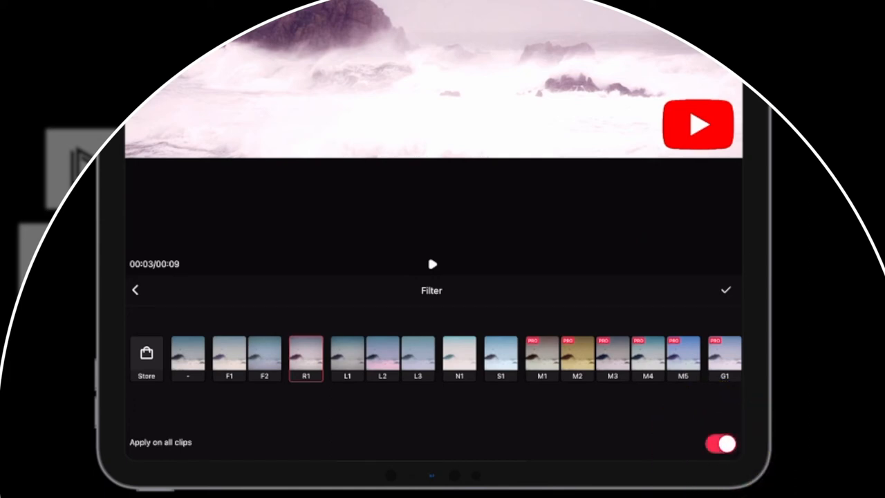
left_click(724, 290)
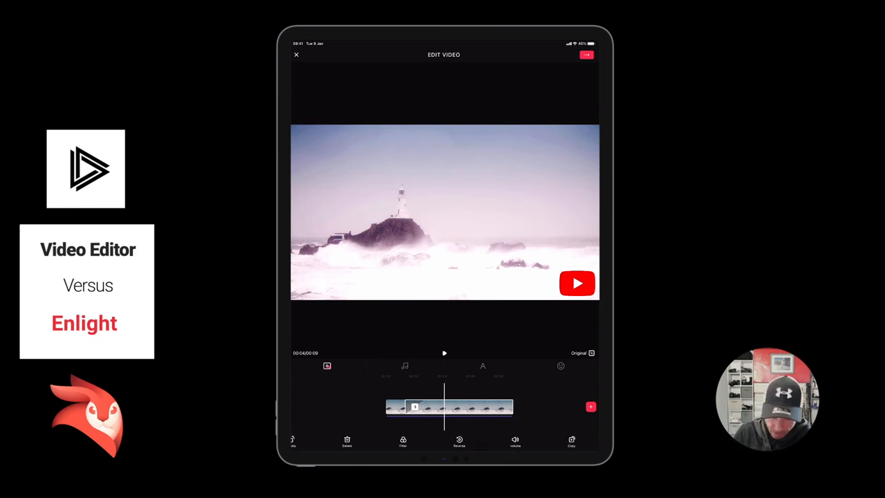
Back out of the filters without a PRO filter and start exporting the video
left_click(403, 441)
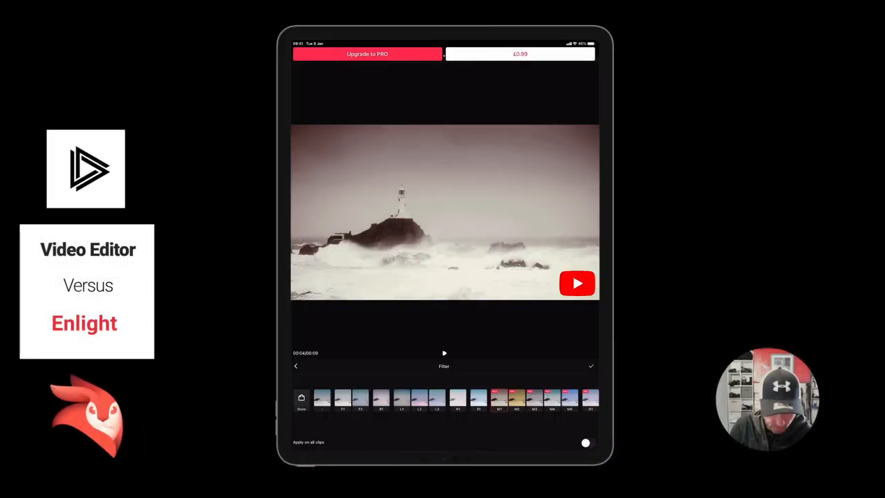
left_click(592, 365)
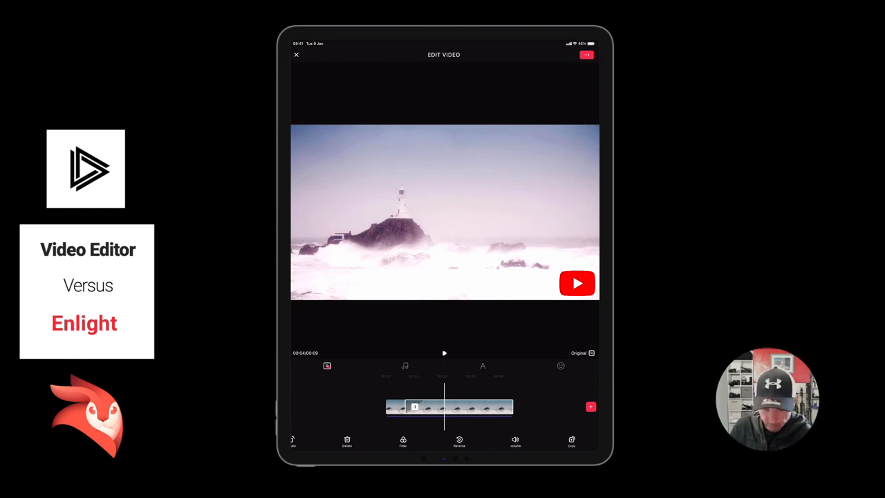
left_click(459, 441)
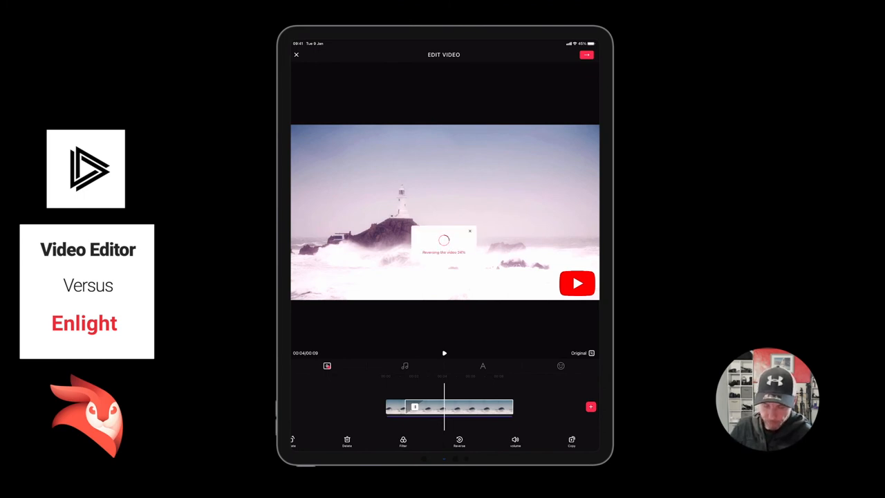